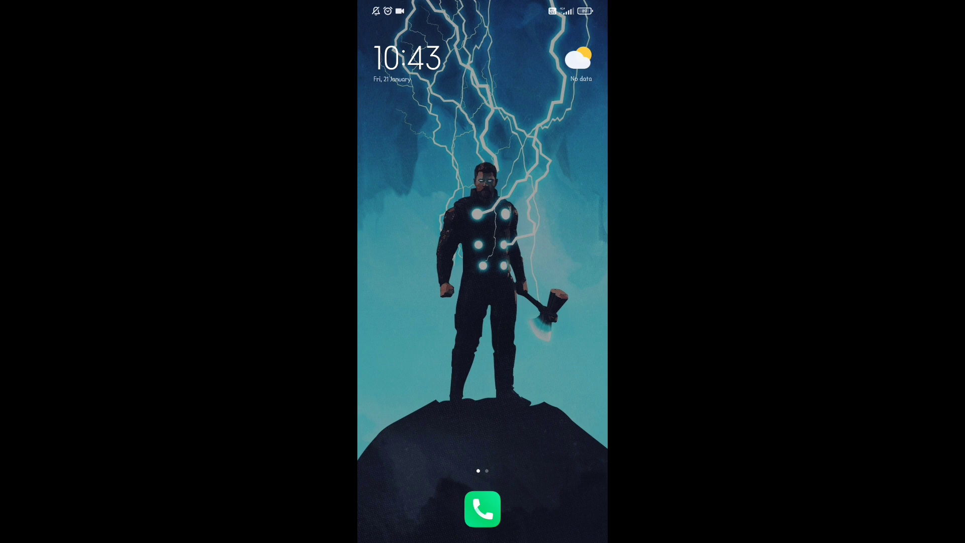
From the profile menu, open Settings > Notifications and switch on Pause All to show durations.
scroll("left", 3)
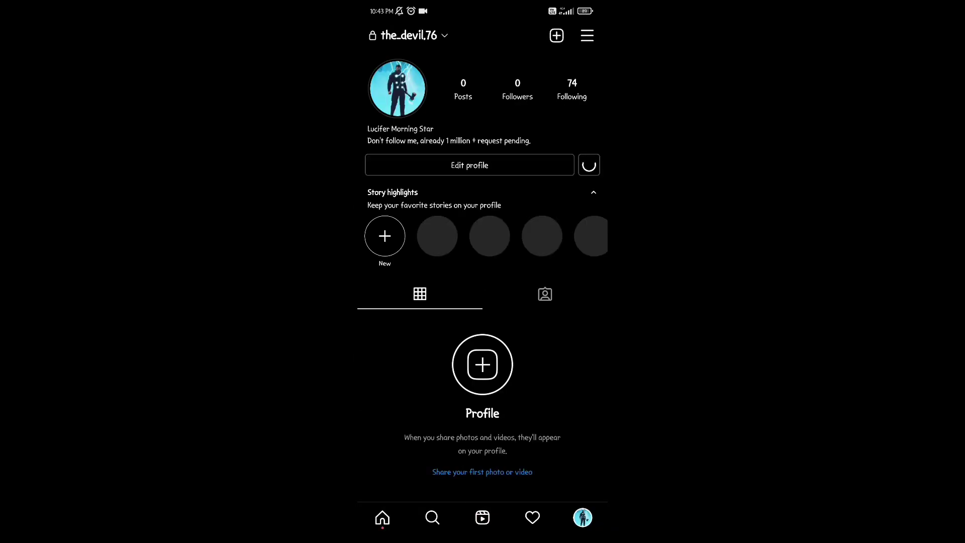
left_click(587, 35)
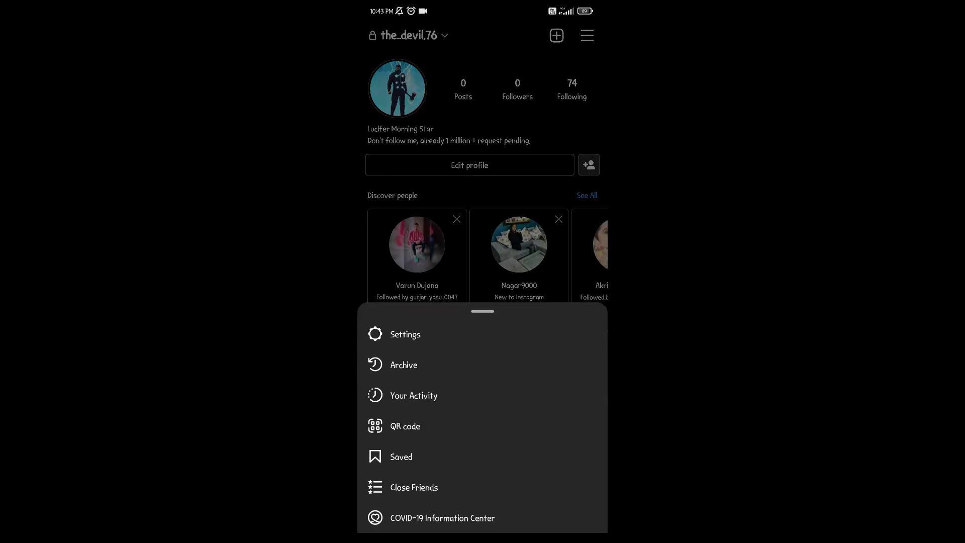
left_click(405, 334)
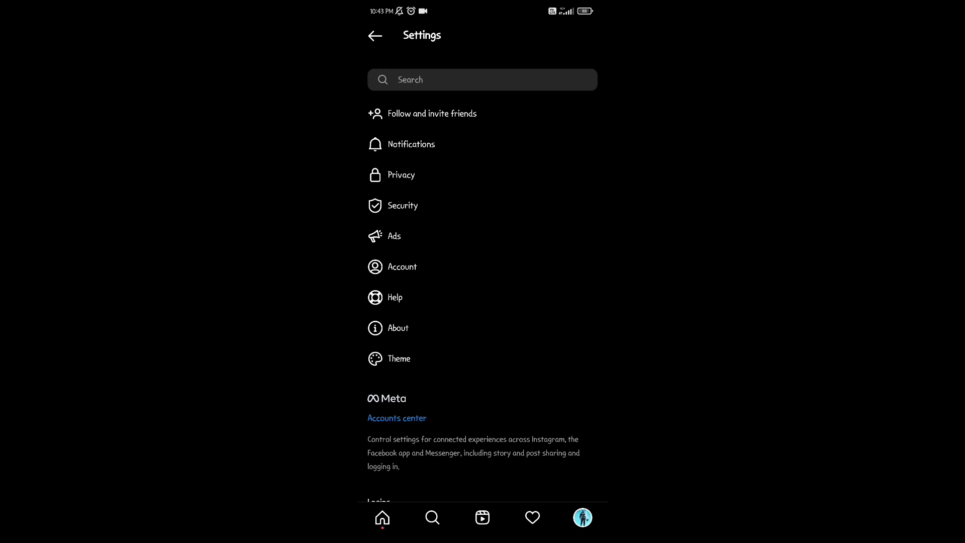
left_click(411, 144)
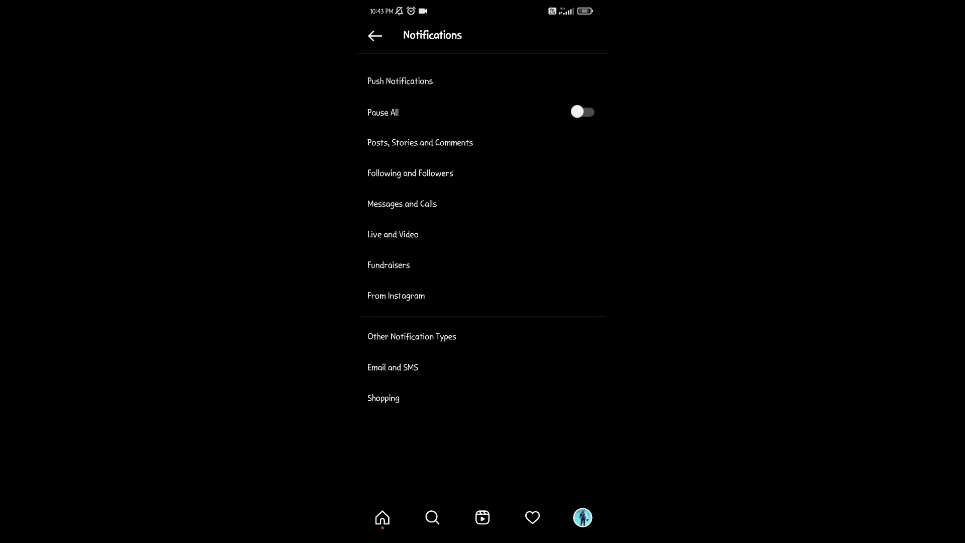
left_click(581, 112)
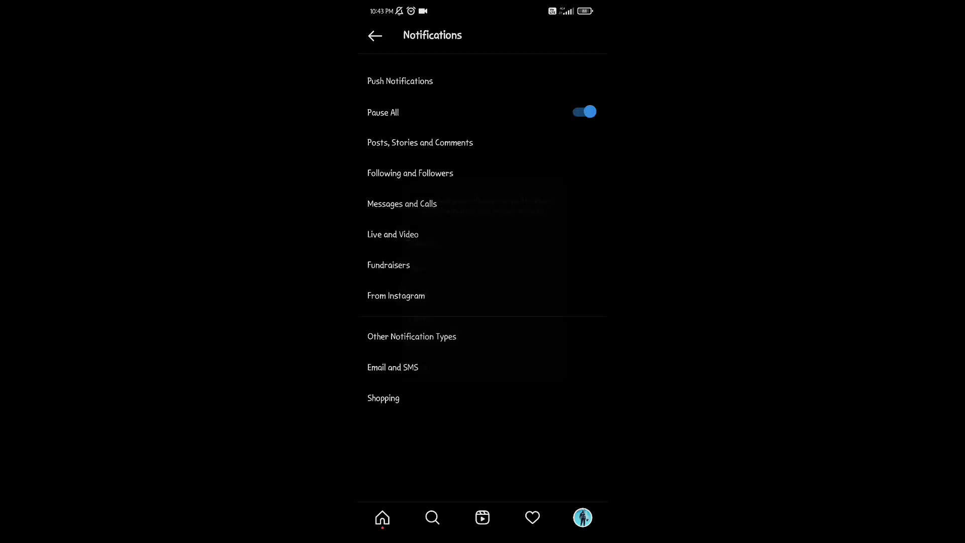
left_click(583, 112)
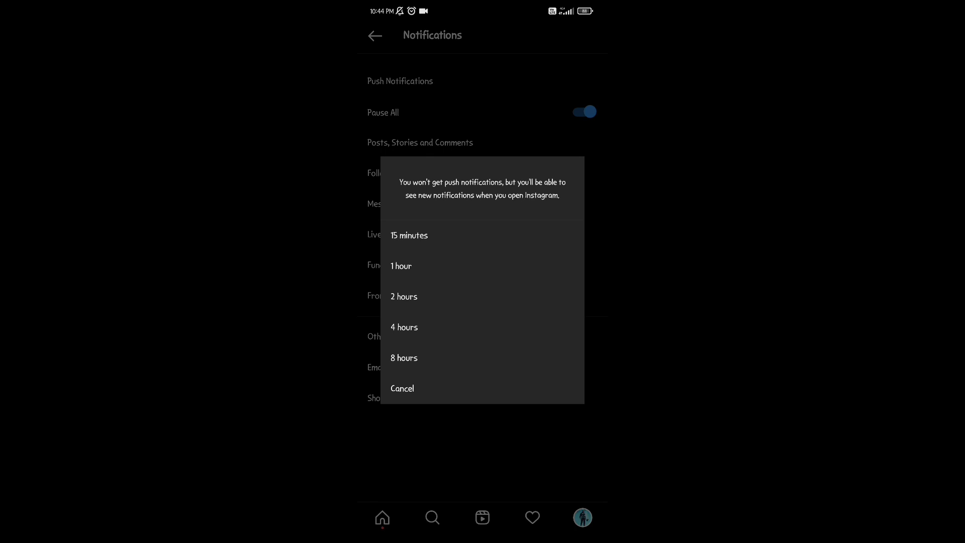